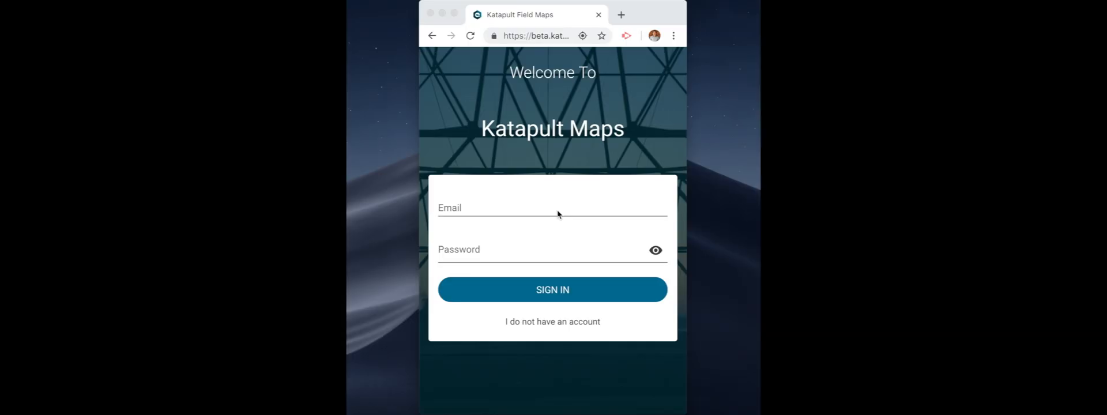
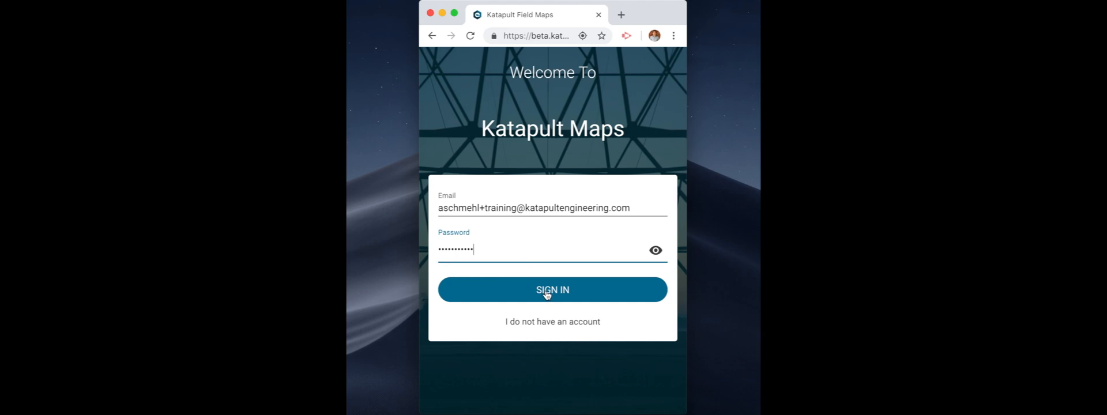
{"action": "left_click", "coordinate": [552, 289]}
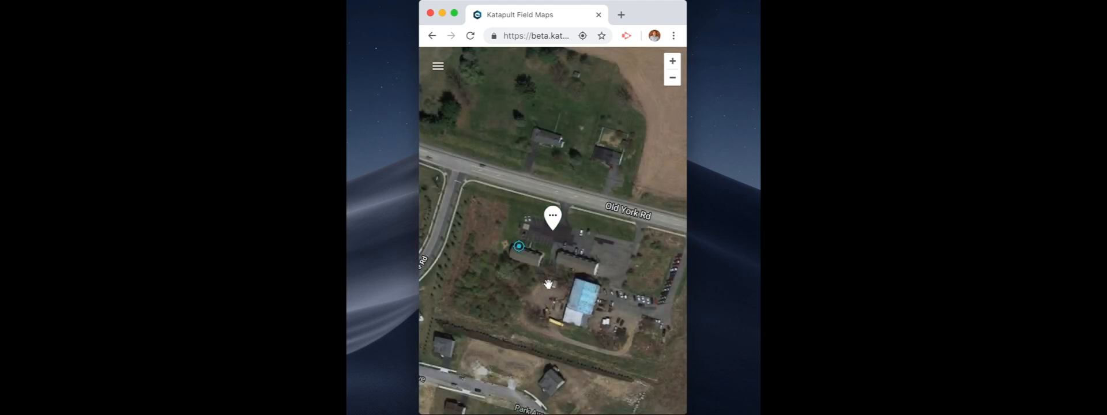
Load the Dillsburg Fiber job from the side menu and bring up the field command list
{"action": "left_click_drag", "start_coordinate": [549, 284], "coordinate": [541, 301]}
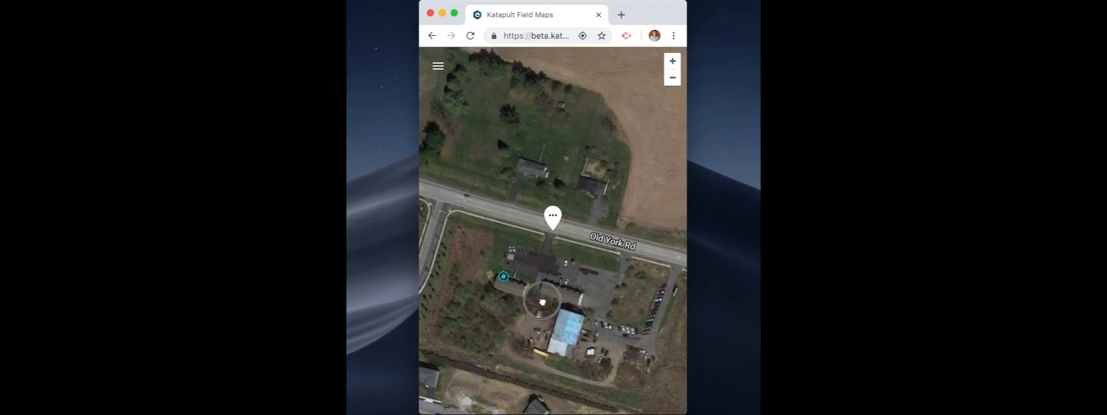
{"action": "left_click_drag", "start_coordinate": [543, 301], "coordinate": [543, 305]}
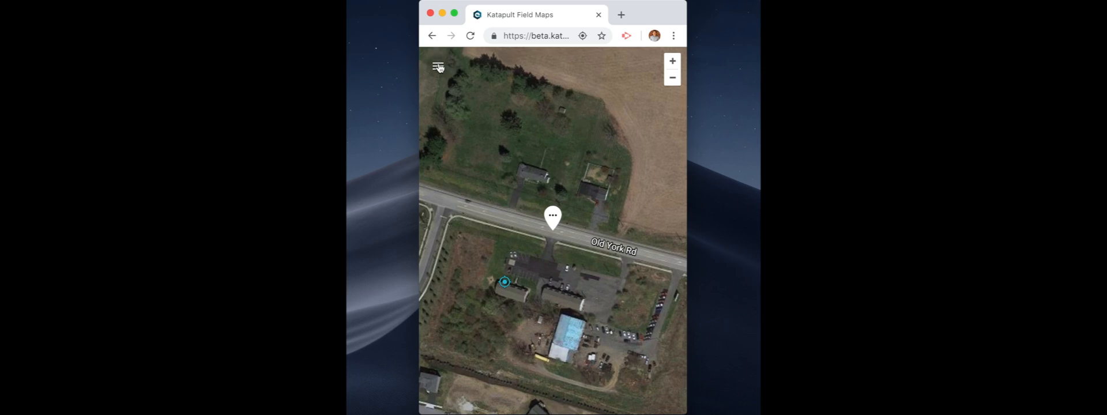
{"action": "left_click", "coordinate": [438, 67]}
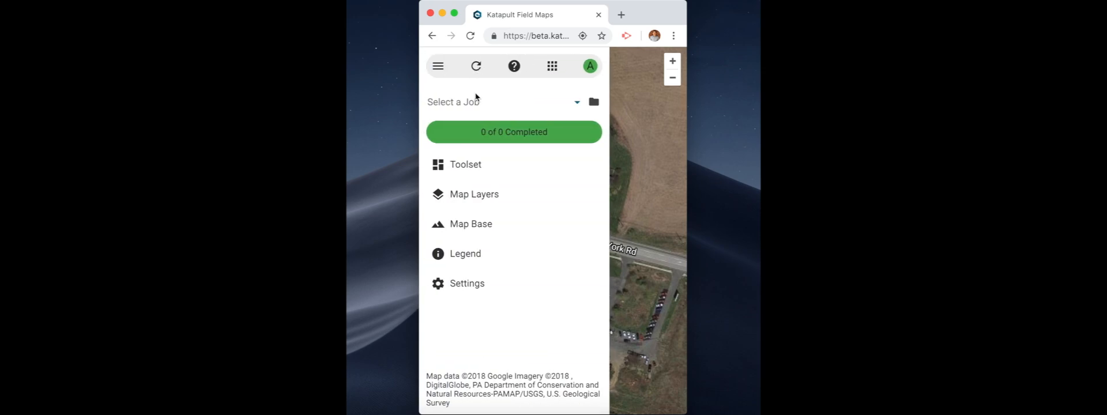
{"action": "mouse_move", "coordinate": [476, 161]}
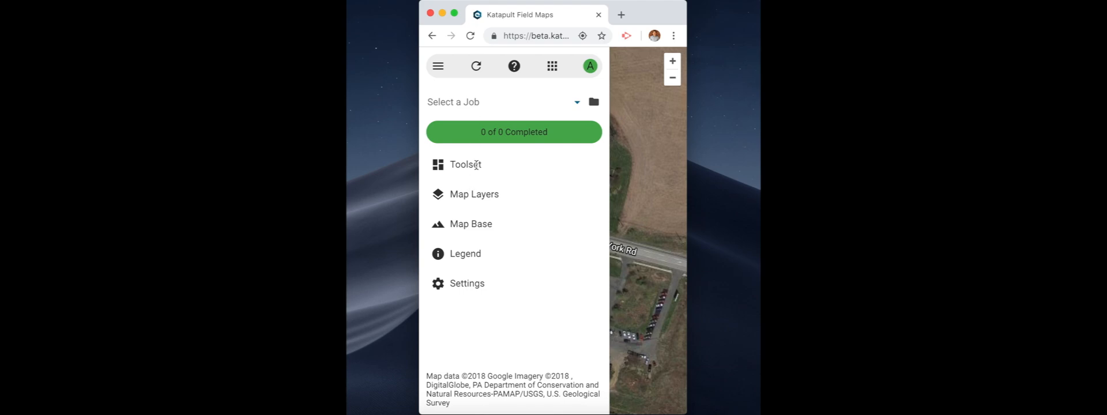
{"action": "mouse_move", "coordinate": [466, 286]}
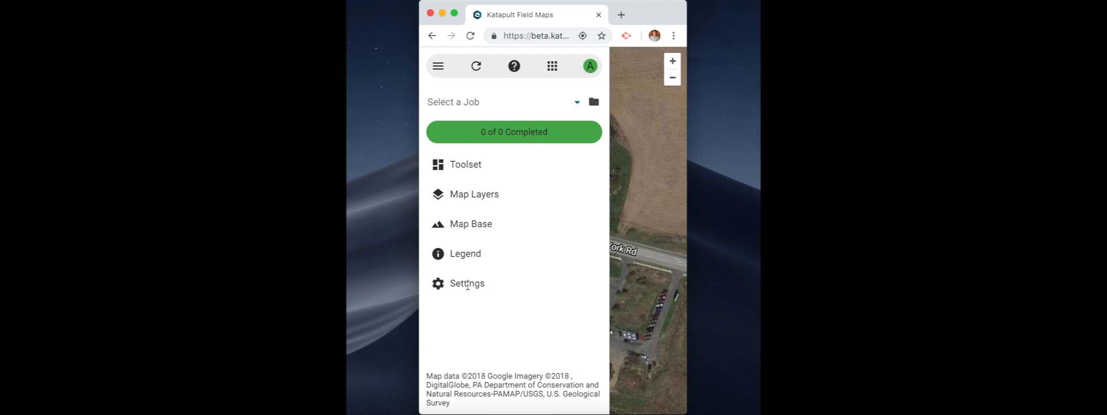
{"action": "mouse_move", "coordinate": [482, 219]}
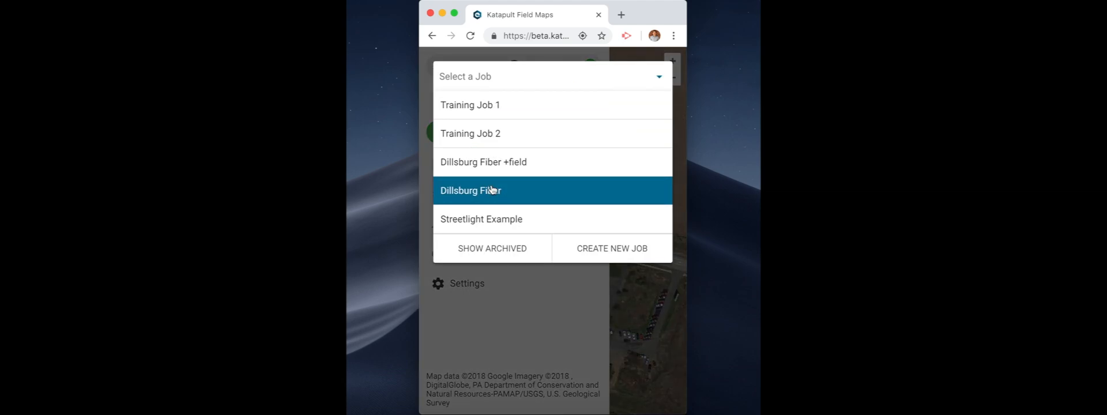
{"action": "left_click", "coordinate": [470, 190]}
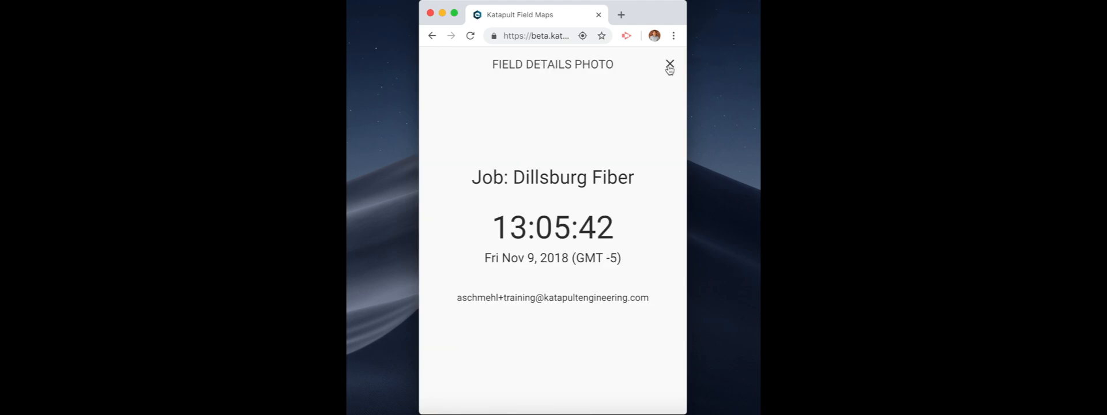
{"action": "left_click", "coordinate": [668, 65]}
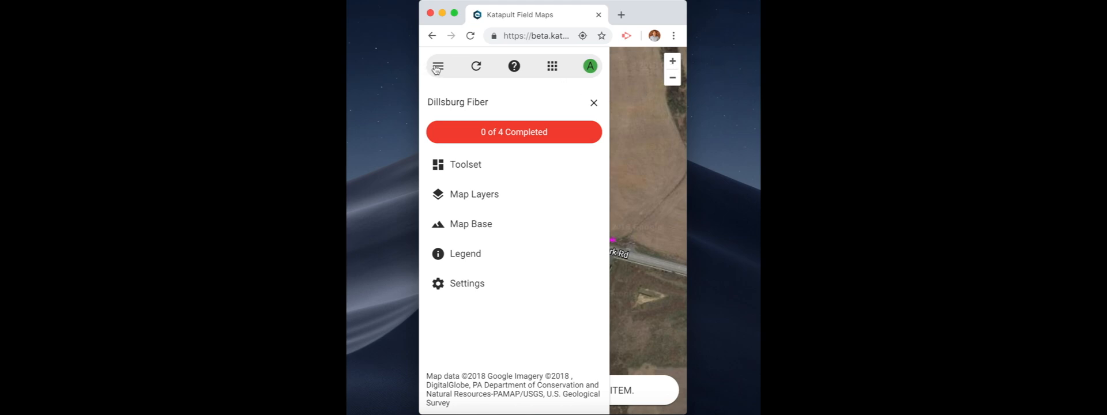
{"action": "left_click", "coordinate": [438, 67]}
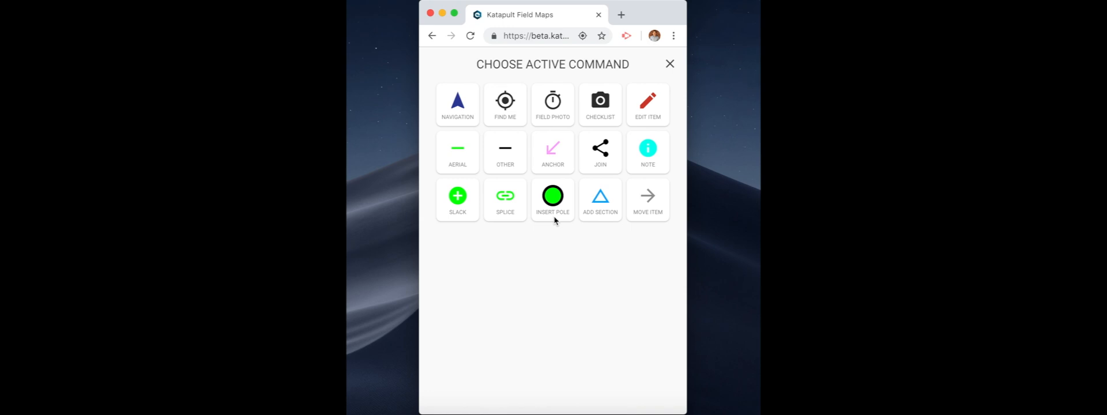
{"action": "left_click", "coordinate": [553, 199]}
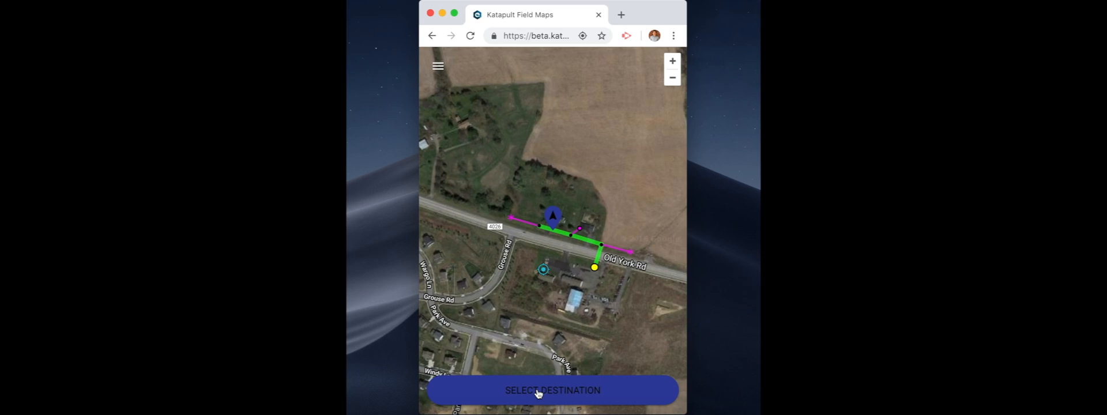
{"action": "mouse_move", "coordinate": [558, 252]}
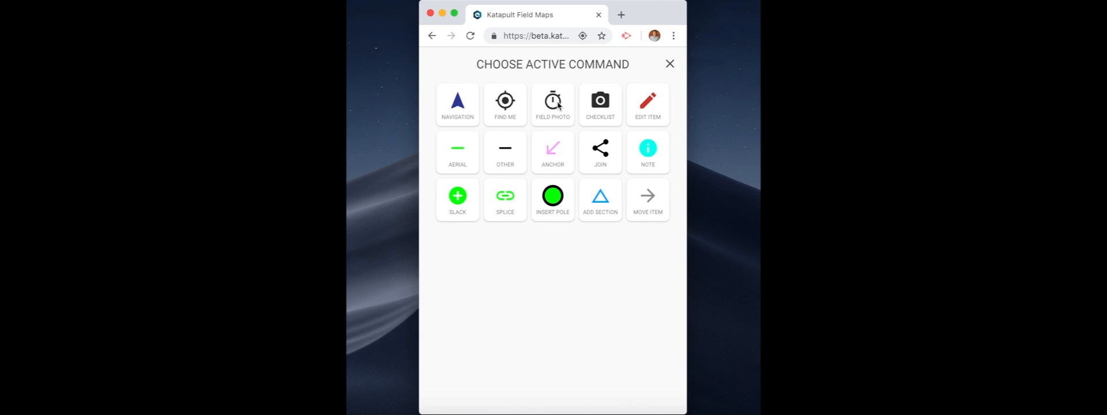
Run a timestamped Field Photo session, then close it back to the map
{"action": "left_click", "coordinate": [552, 105]}
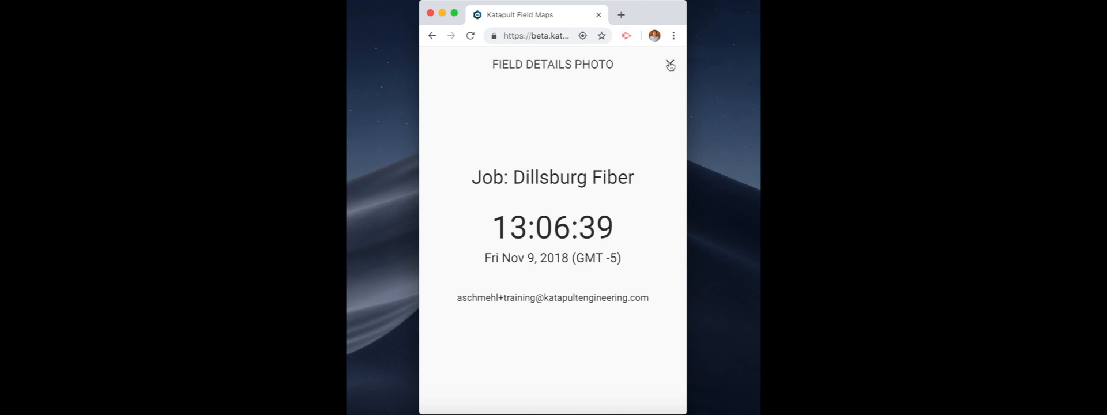
{"action": "left_click", "coordinate": [668, 65]}
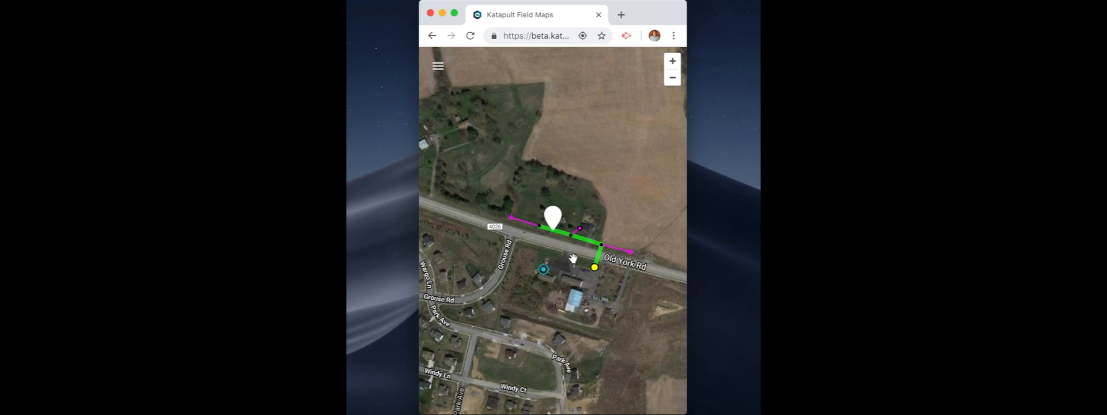
{"action": "mouse_move", "coordinate": [563, 219]}
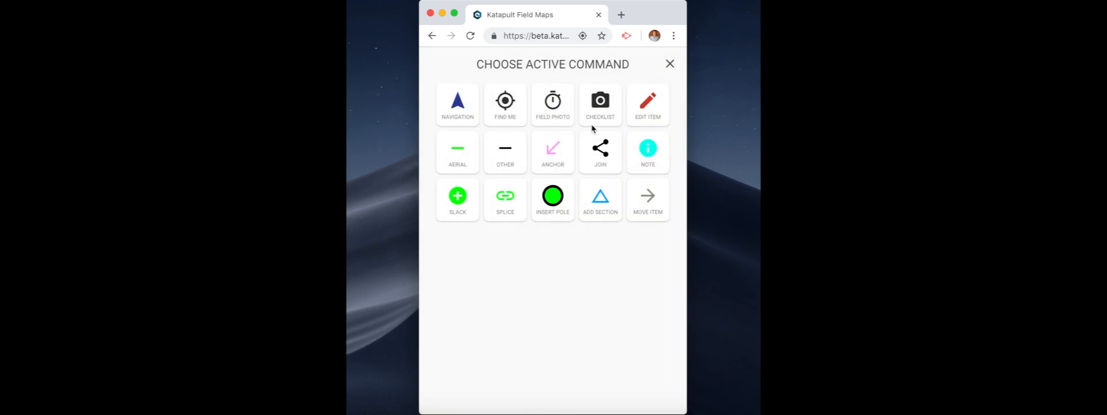
Start the Checklist and mark the span beside the house done with its midpoint
{"action": "left_click", "coordinate": [600, 199]}
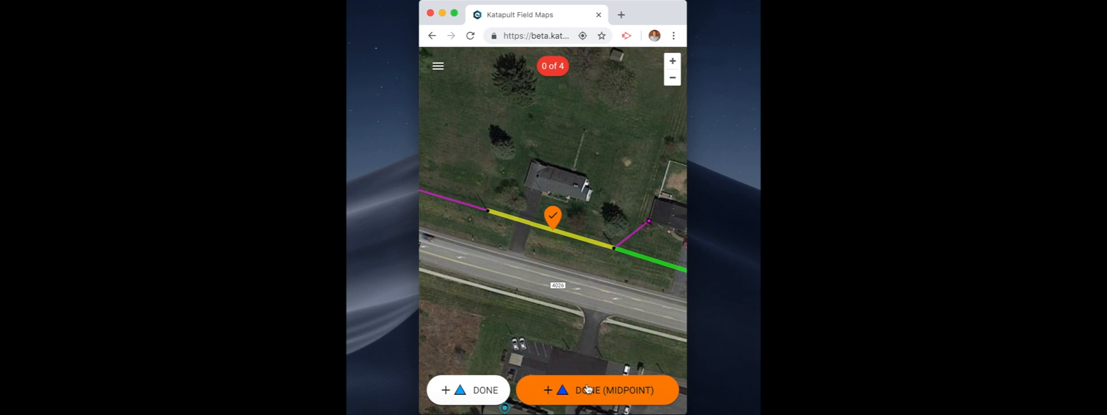
{"action": "left_click", "coordinate": [596, 390]}
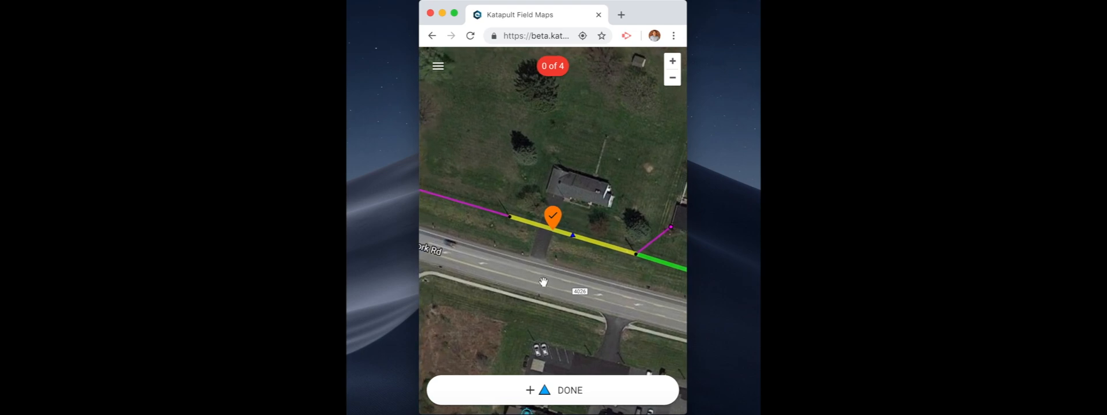
{"action": "mouse_move", "coordinate": [565, 387]}
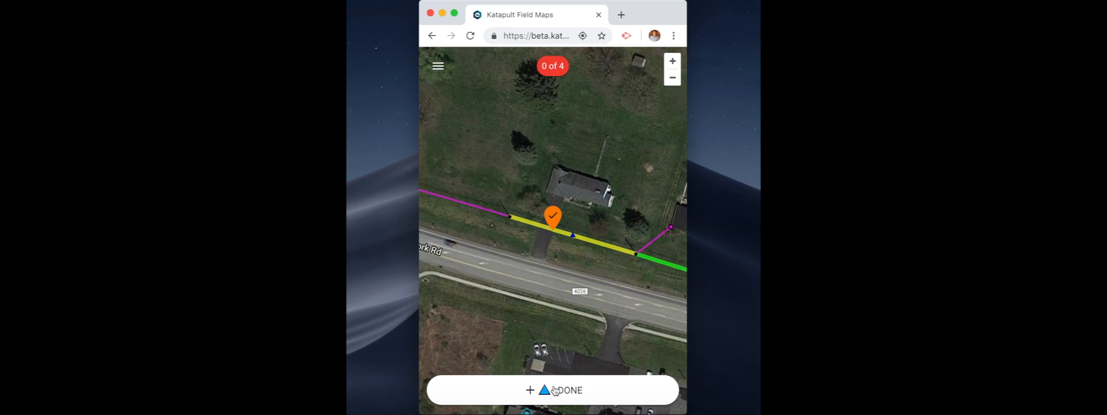
{"action": "left_click", "coordinate": [552, 389]}
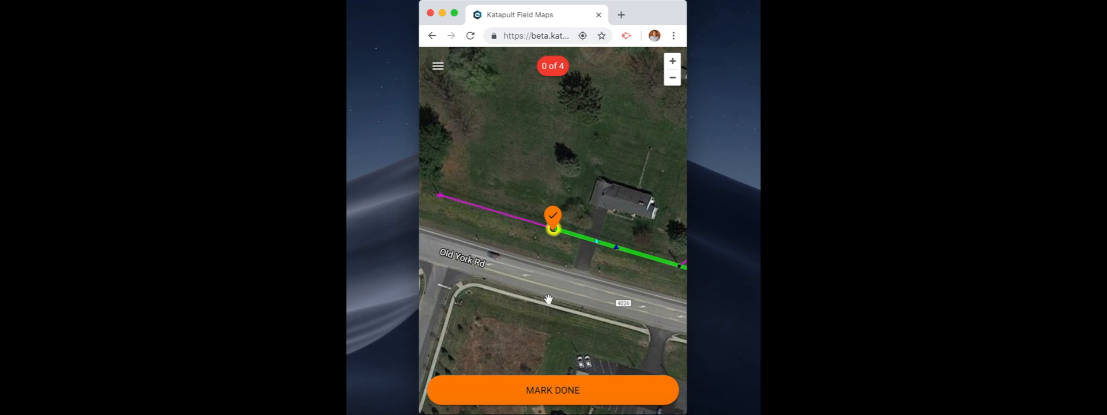
Mark the pole done, then the next western span done with its midpoint, reaching 1 of 4
{"action": "left_click", "coordinate": [552, 390]}
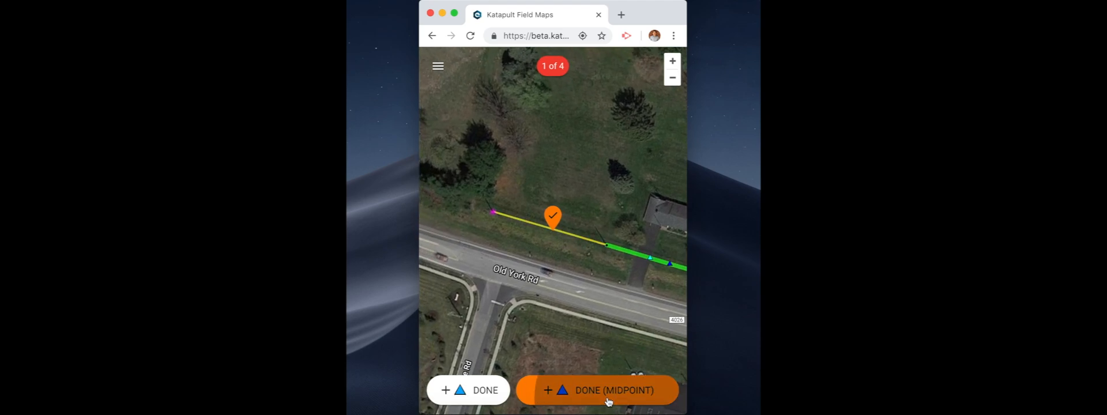
{"action": "left_click", "coordinate": [596, 390]}
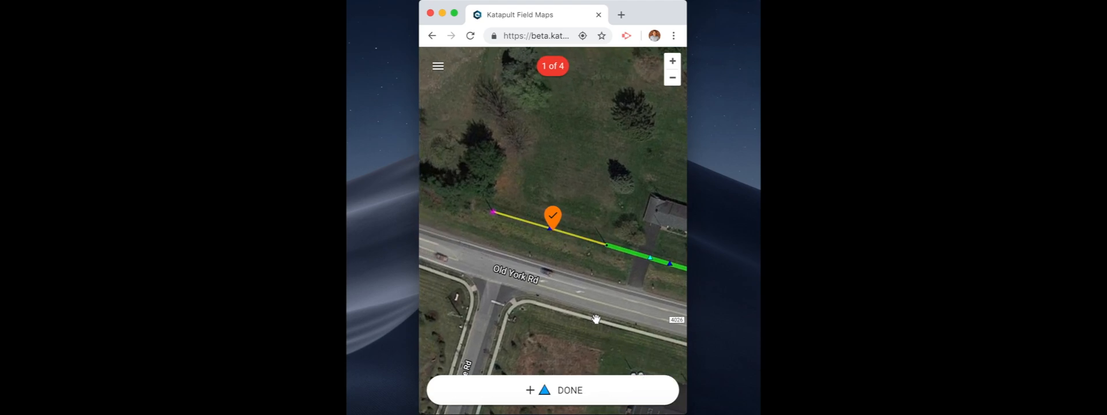
{"action": "left_click", "coordinate": [553, 390]}
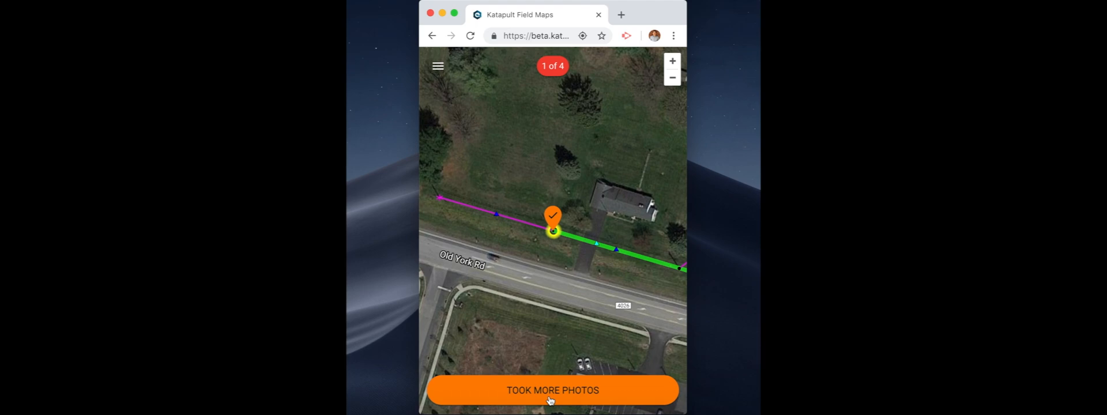
{"action": "mouse_move", "coordinate": [589, 314]}
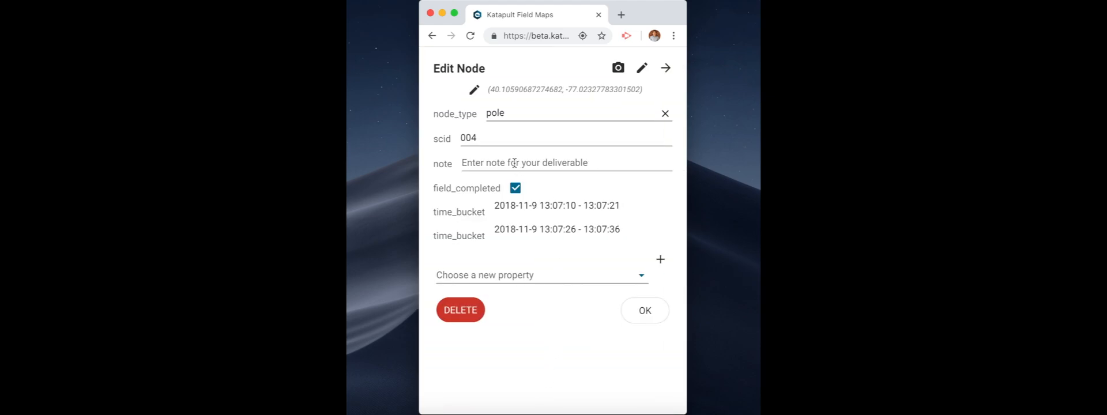
Confirm pole 004's Edit Node record showing field_completed with two time buckets
{"action": "left_click", "coordinate": [643, 310]}
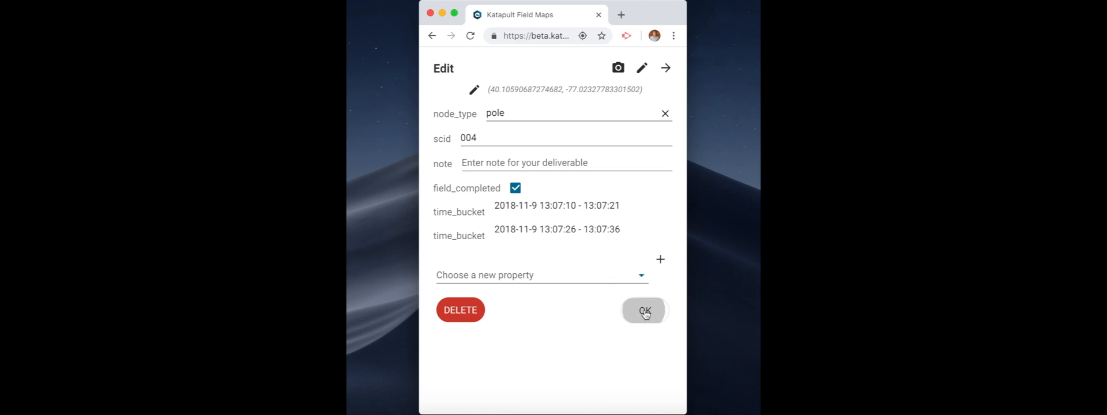
{"action": "left_click", "coordinate": [644, 310]}
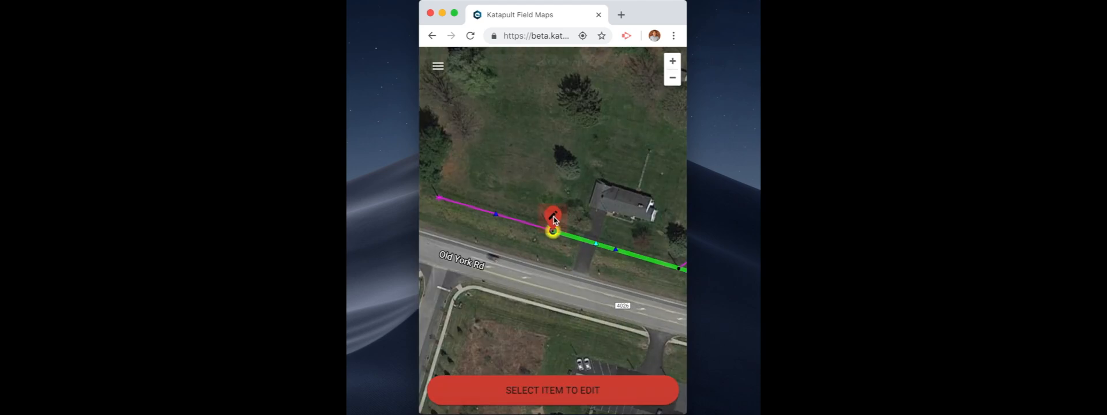
Use Move Item to relocate the pole near the house driveway and confirm the move
{"action": "left_click", "coordinate": [552, 230]}
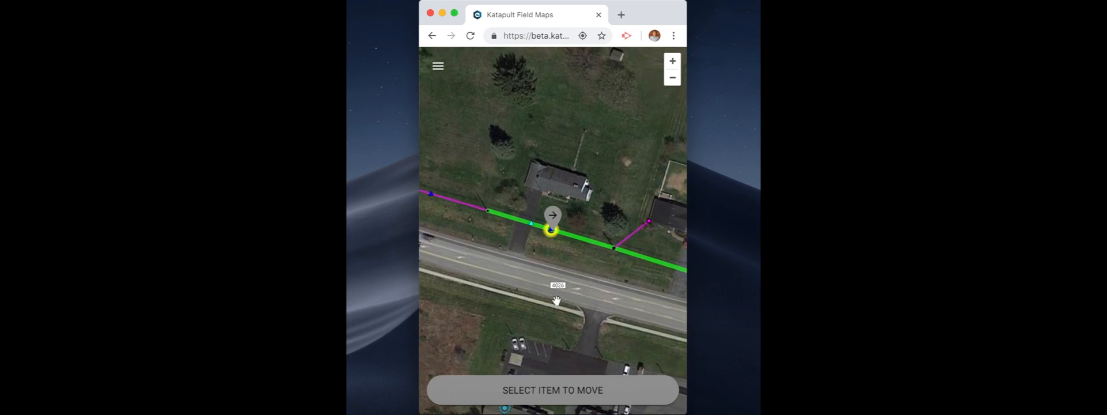
{"action": "left_click", "coordinate": [551, 233]}
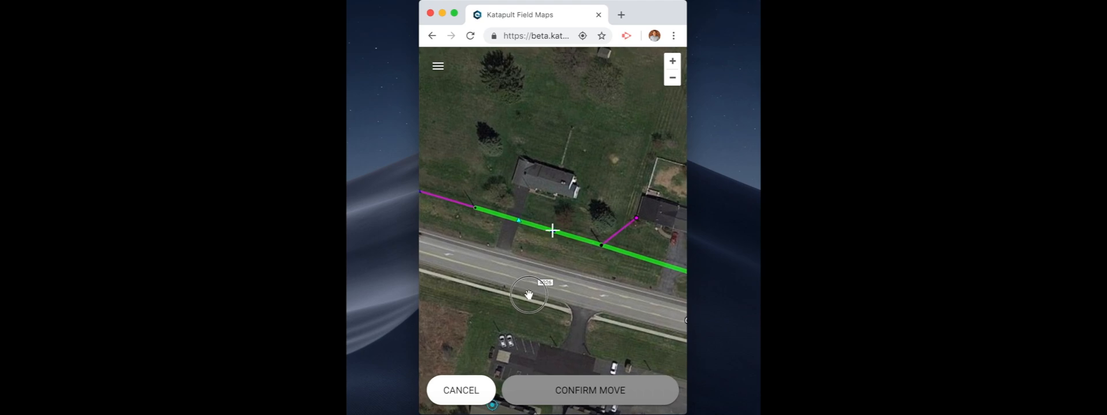
{"action": "left_click", "coordinate": [589, 390]}
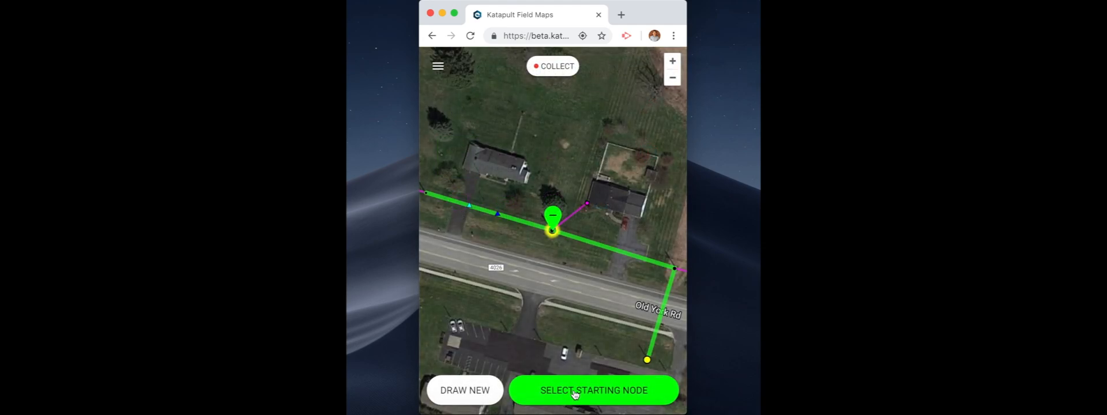
{"action": "mouse_move", "coordinate": [538, 279]}
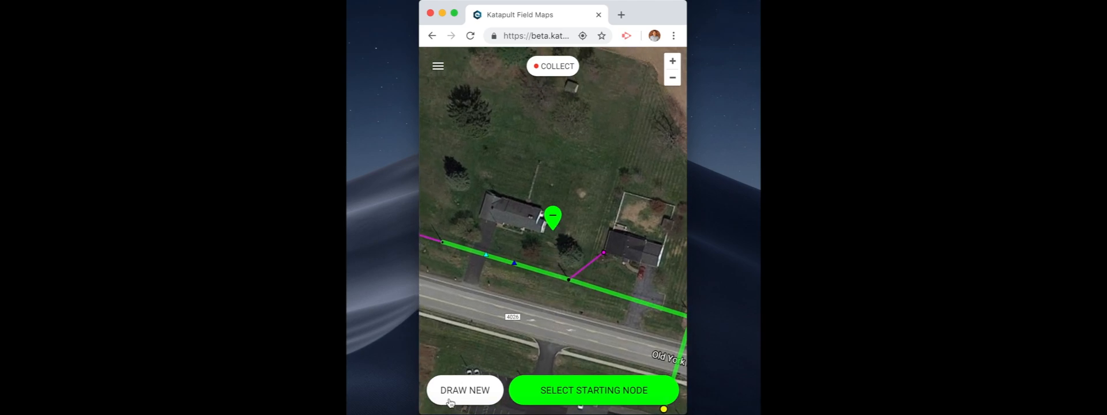
Leave Draw New aerial-line collecting and return to the Choose Active Command panel
{"action": "left_click", "coordinate": [465, 390]}
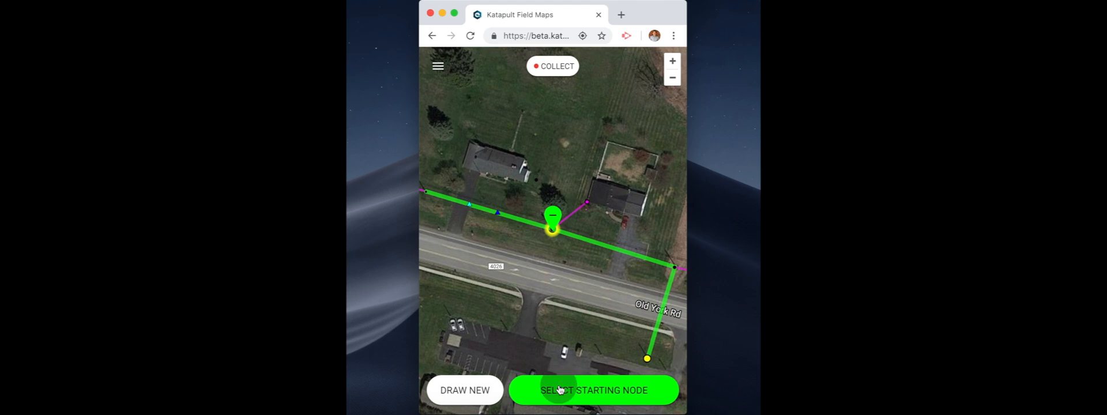
{"action": "left_click", "coordinate": [594, 390]}
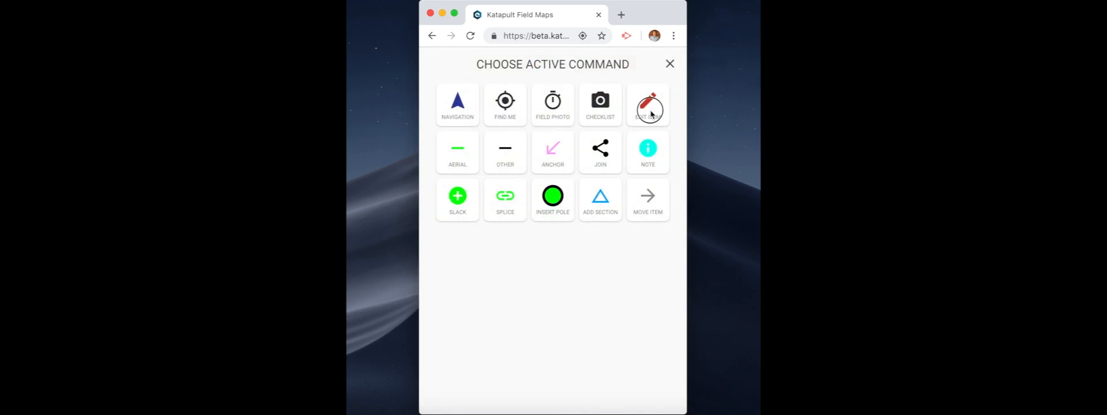
{"action": "left_click", "coordinate": [647, 104]}
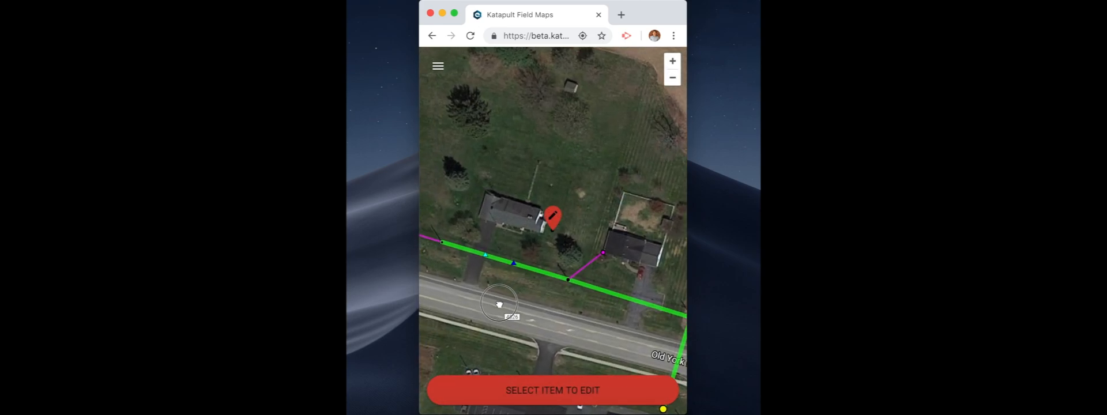
{"action": "left_click", "coordinate": [553, 219]}
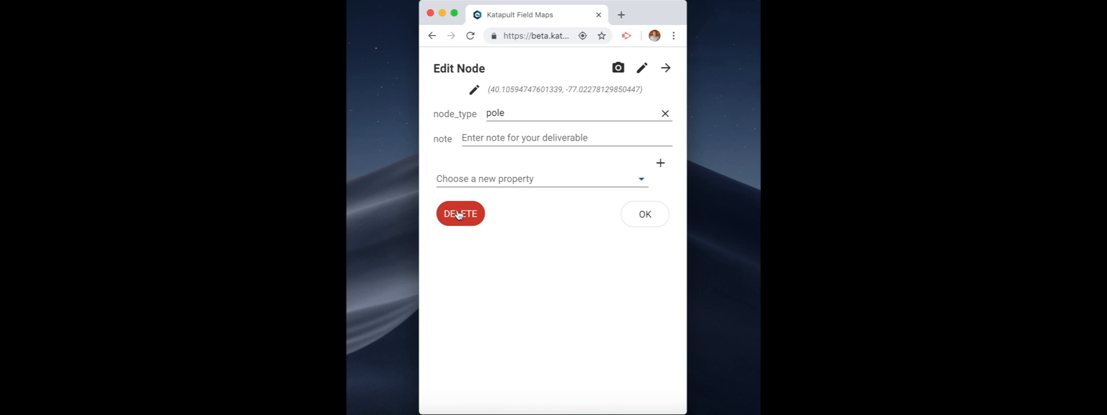
{"action": "left_click", "coordinate": [460, 214]}
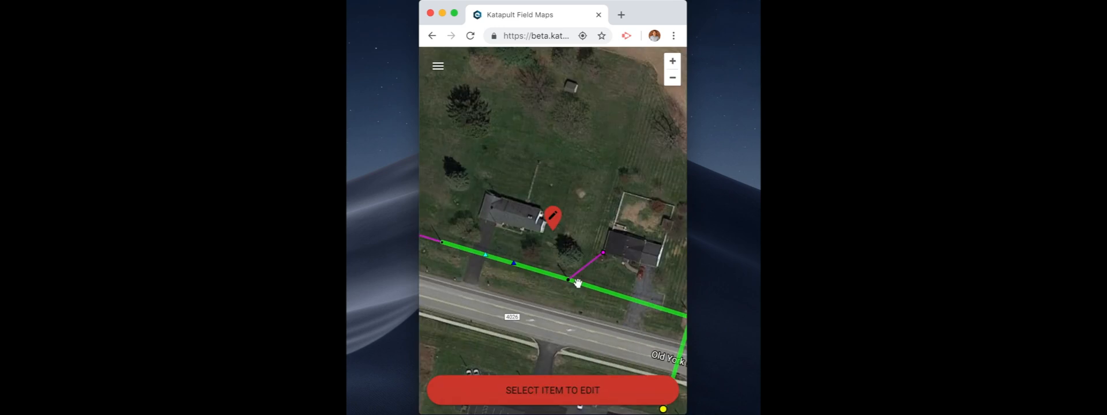
{"action": "mouse_move", "coordinate": [542, 256]}
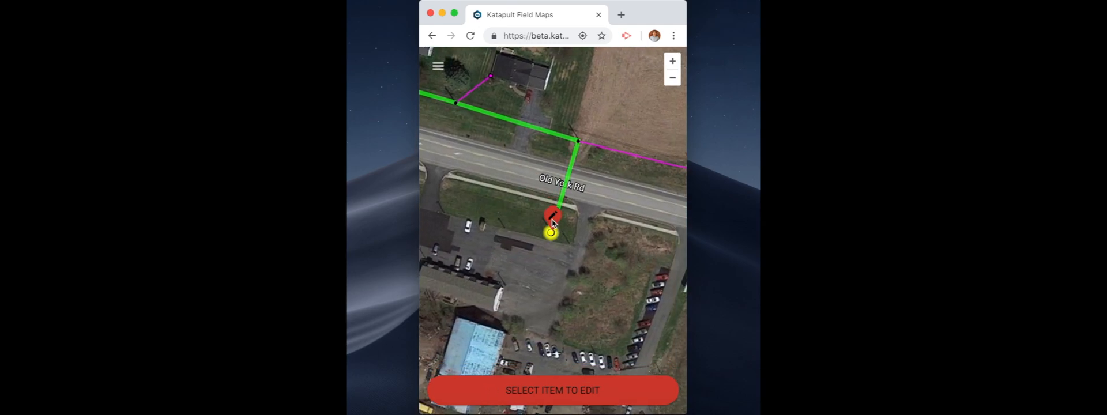
{"action": "left_click", "coordinate": [552, 389]}
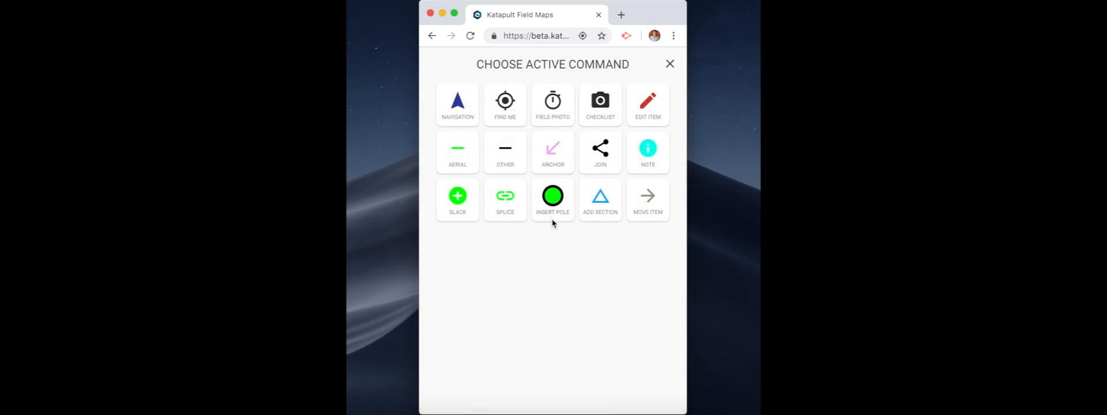
Place an Other reference node and span from the pole into the parking lot and save it
{"action": "left_click", "coordinate": [552, 196]}
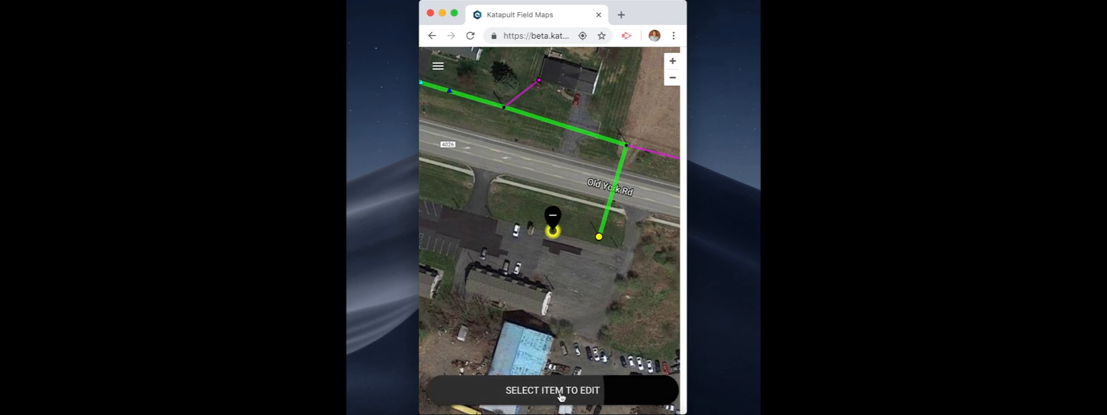
{"action": "left_click", "coordinate": [555, 229]}
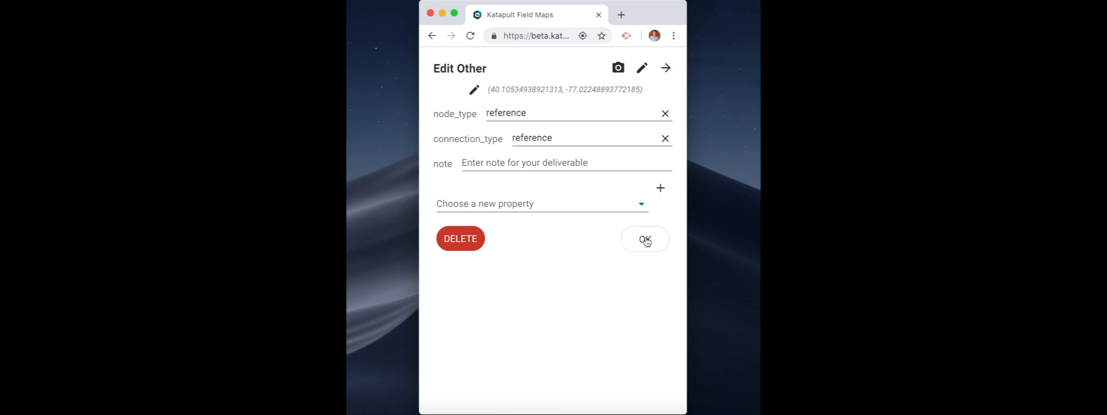
{"action": "left_click", "coordinate": [644, 239]}
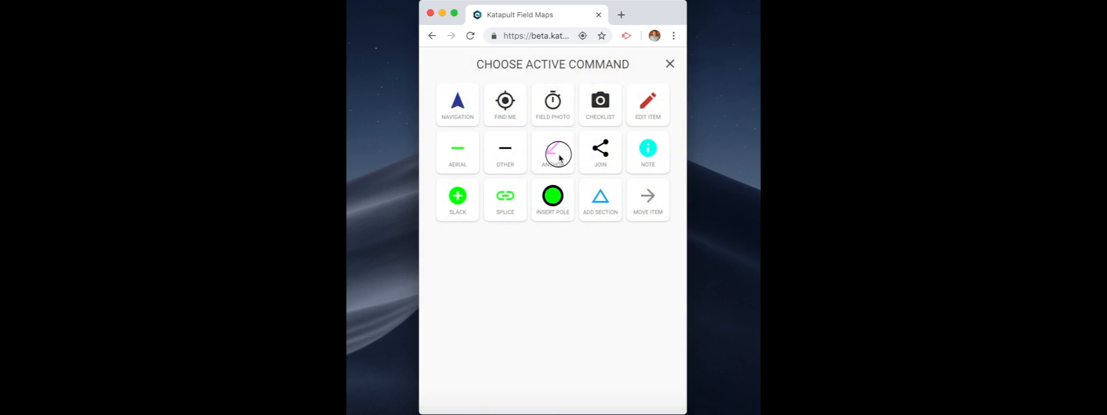
Place an existing anchor at the southern pole with 6.6M and 6M down guys and save it
{"action": "left_click", "coordinate": [552, 152]}
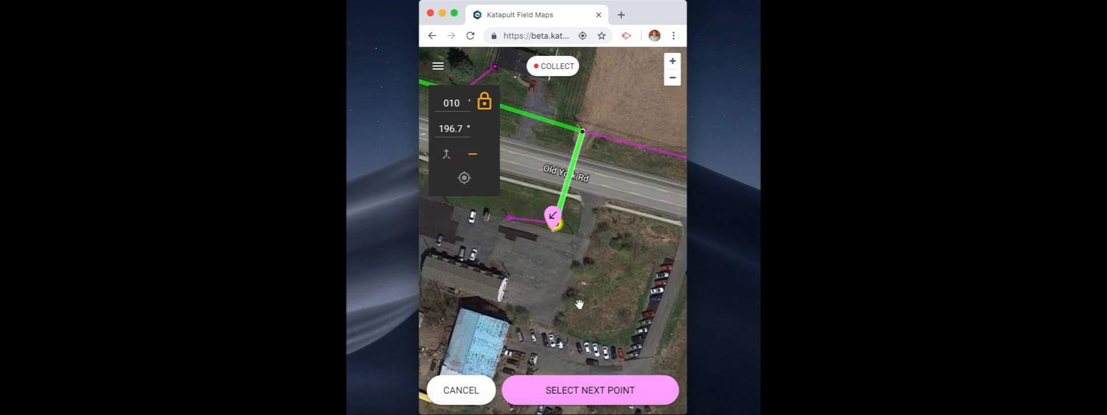
{"action": "left_click", "coordinate": [589, 390]}
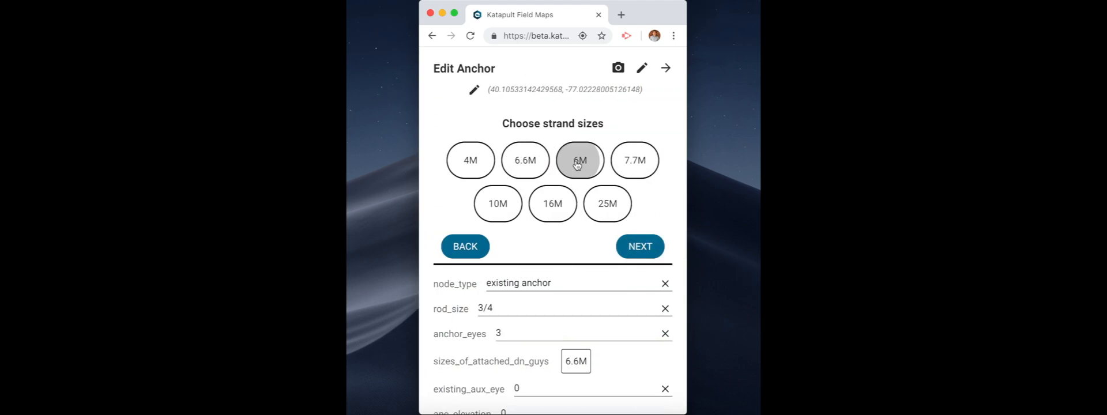
{"action": "left_click", "coordinate": [639, 246]}
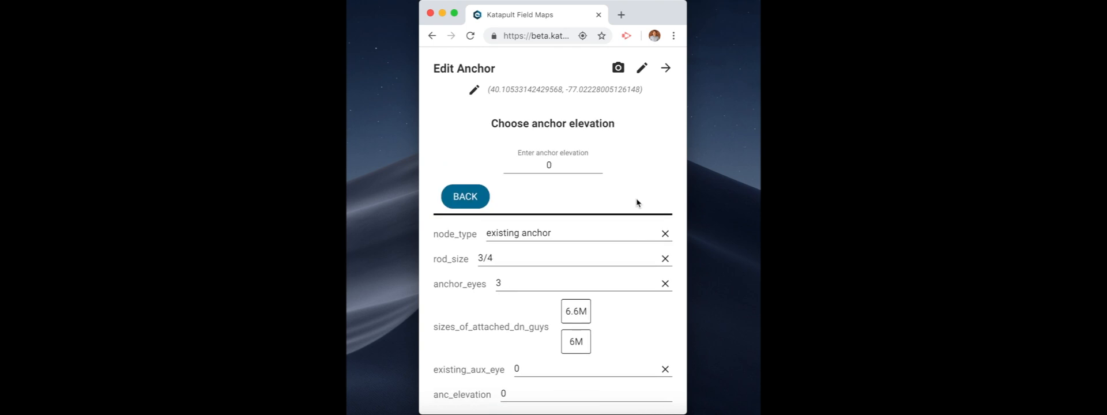
{"action": "scroll", "scroll_direction": "down", "scroll_amount": 3}
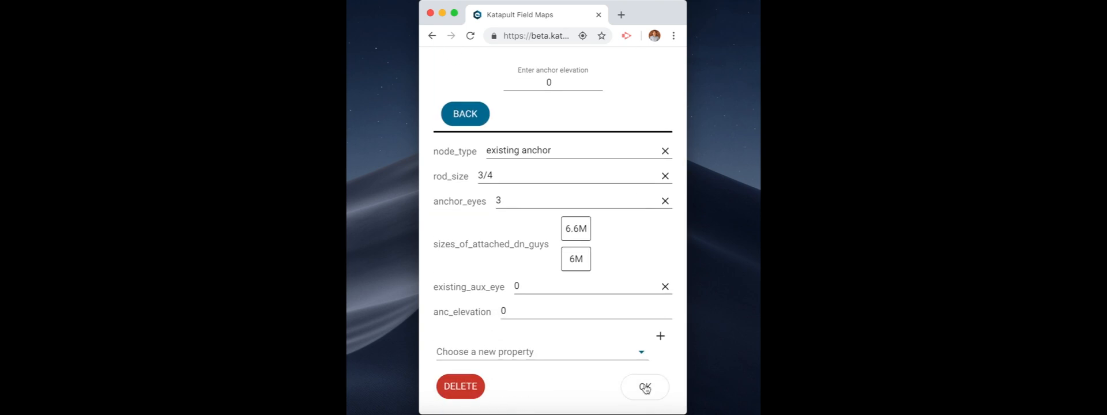
{"action": "left_click", "coordinate": [644, 386]}
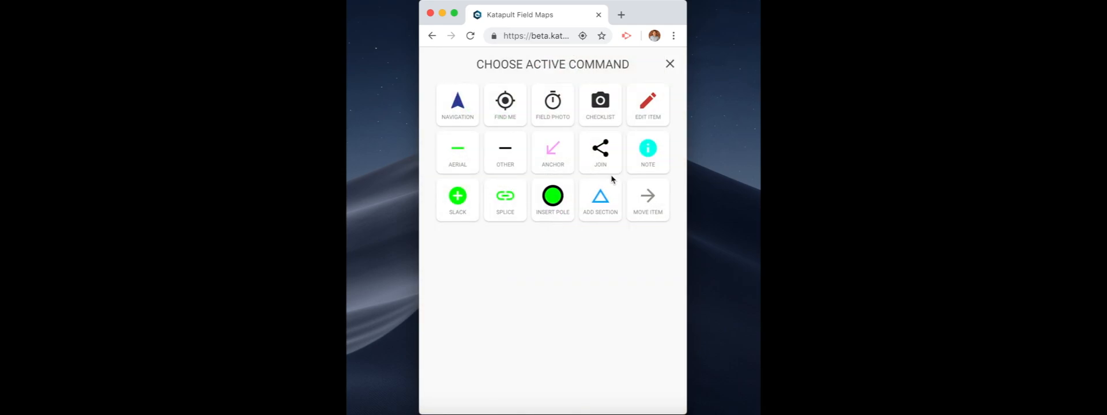
Drop a note on the map near the anchor line south of the road
{"action": "left_click", "coordinate": [646, 149]}
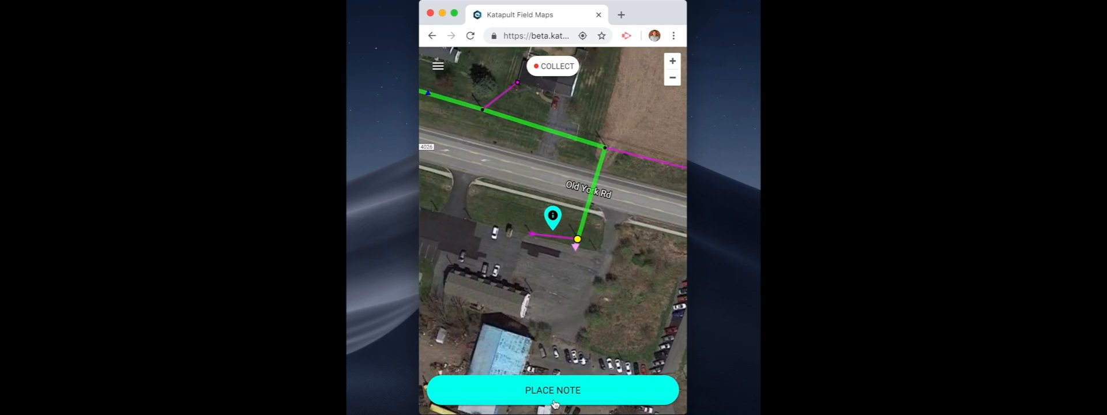
{"action": "left_click", "coordinate": [552, 390]}
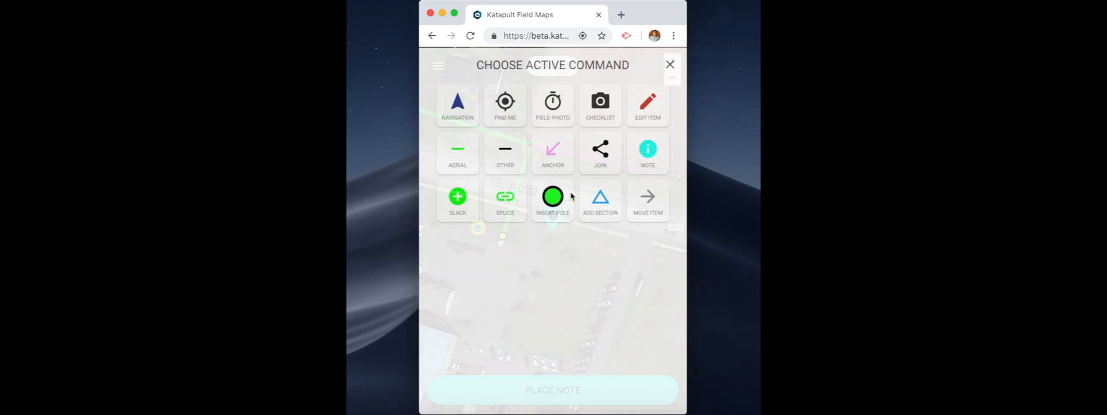
{"action": "left_click", "coordinate": [599, 199]}
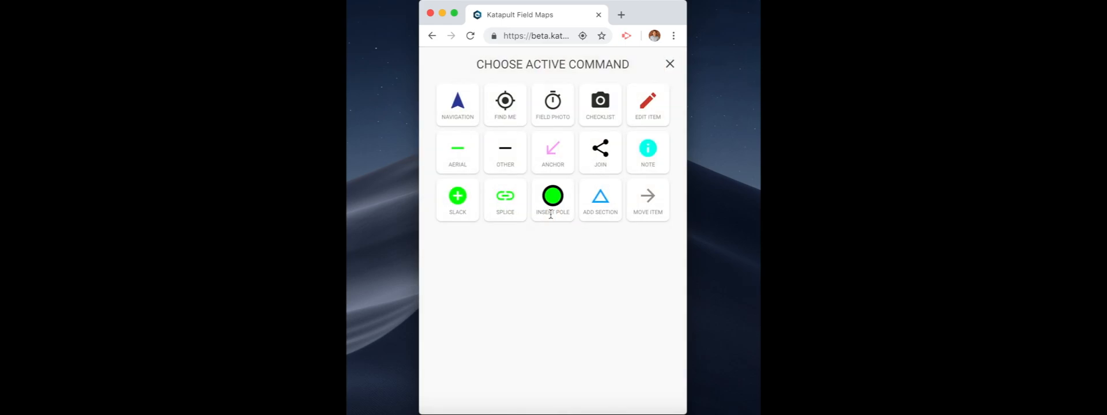
Insert a new pole on the aerial line north of the road
{"action": "left_click", "coordinate": [553, 200]}
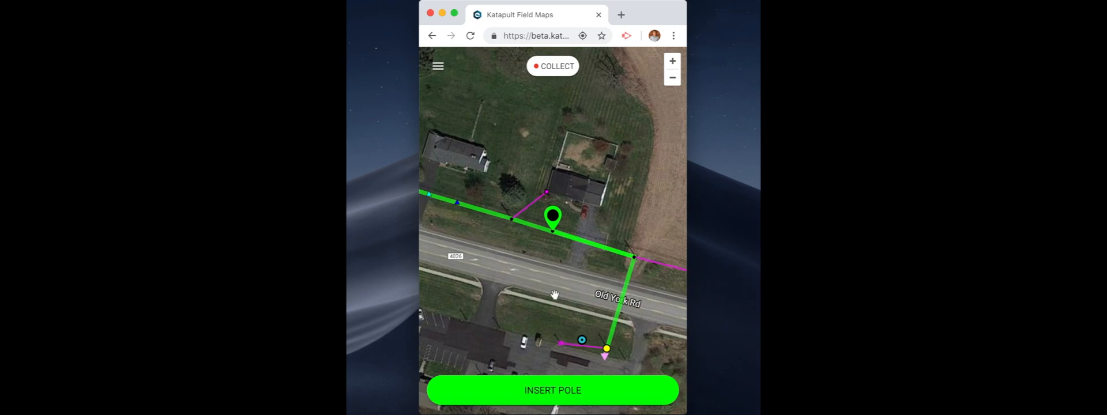
{"action": "left_click", "coordinate": [553, 220]}
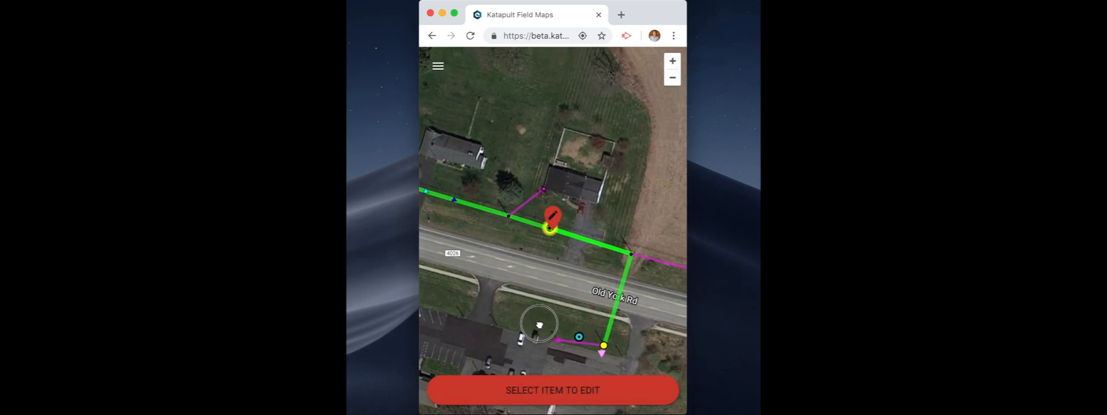
Delete the newly inserted pole together with its two spans
{"action": "left_click", "coordinate": [552, 220]}
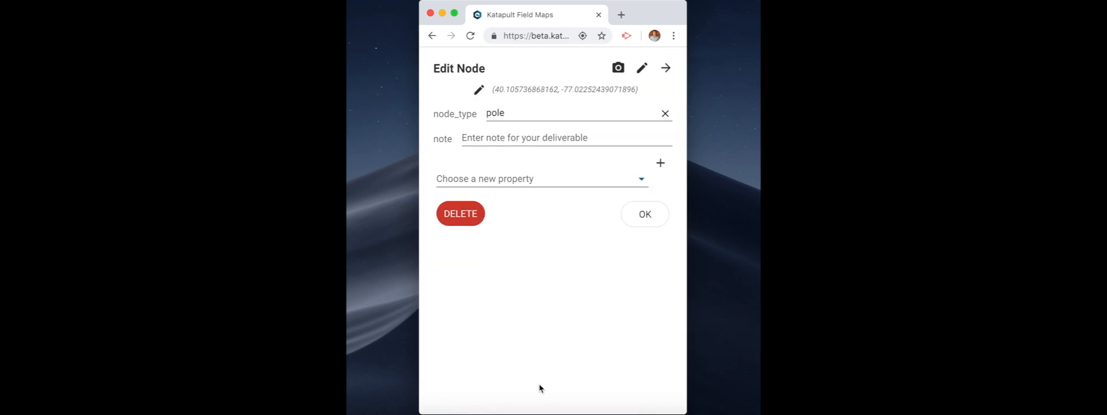
{"action": "left_click", "coordinate": [460, 214]}
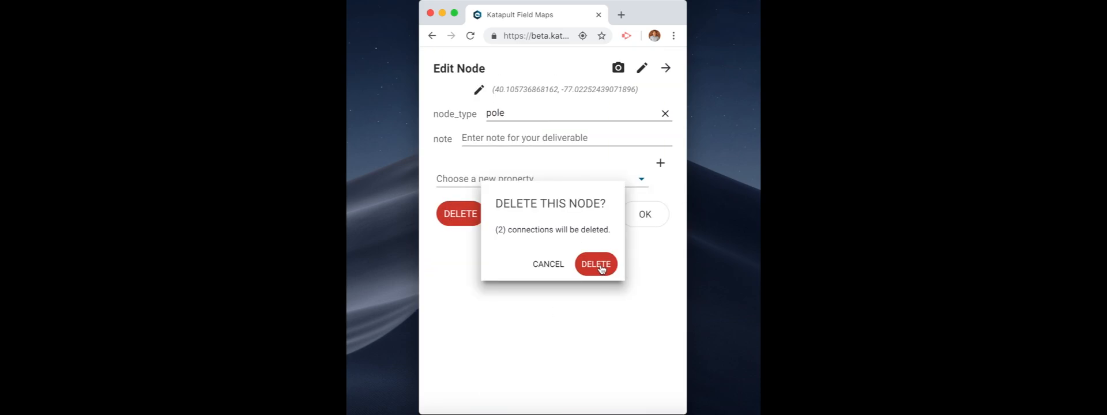
{"action": "left_click", "coordinate": [595, 263]}
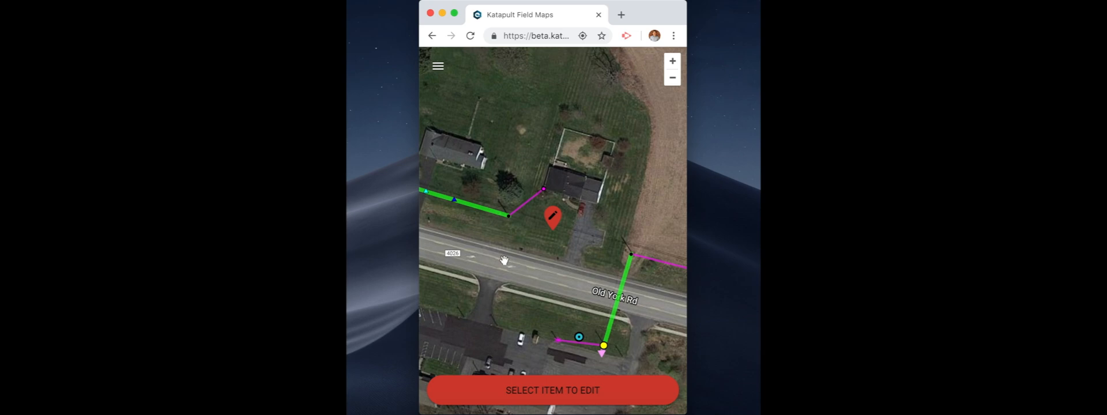
{"action": "left_click", "coordinate": [552, 219]}
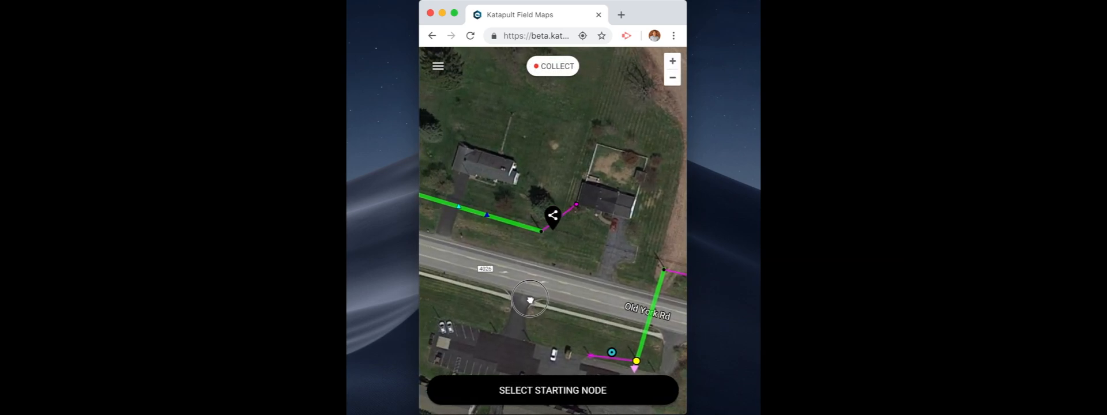
Connect the western line end to the corner pole with an aerial cable span
{"action": "left_click", "coordinate": [541, 230]}
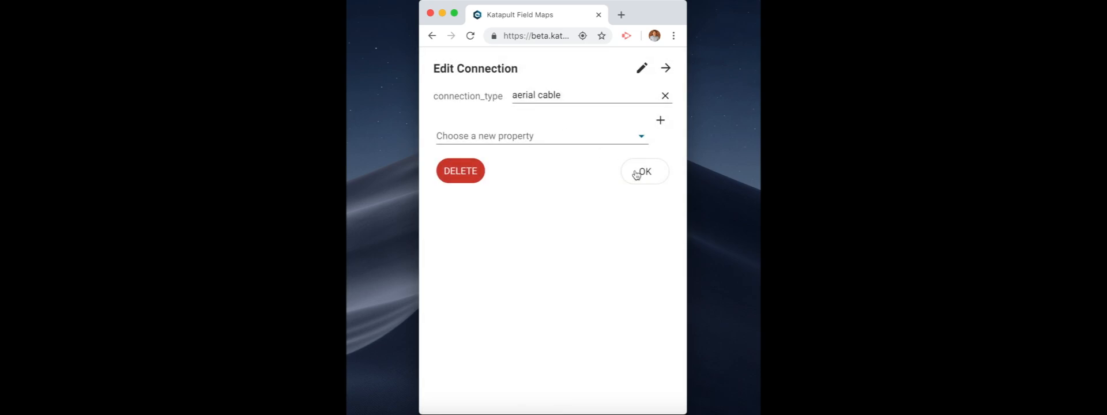
{"action": "left_click", "coordinate": [643, 172]}
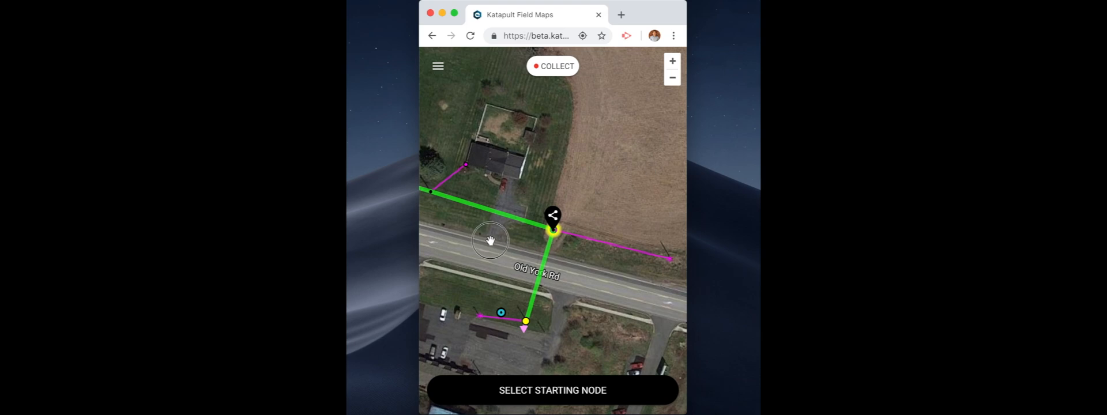